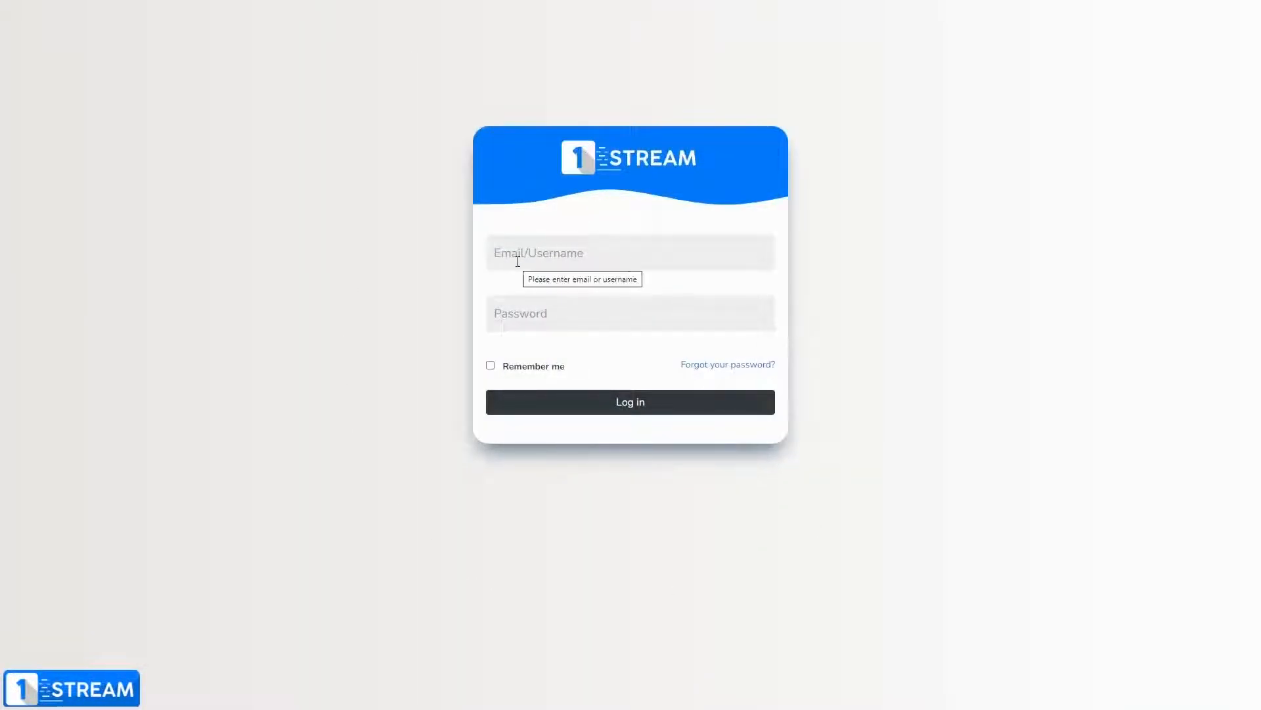
Step: Log in to the administration panel as admin00 to reach the dashboard
text(admin00)
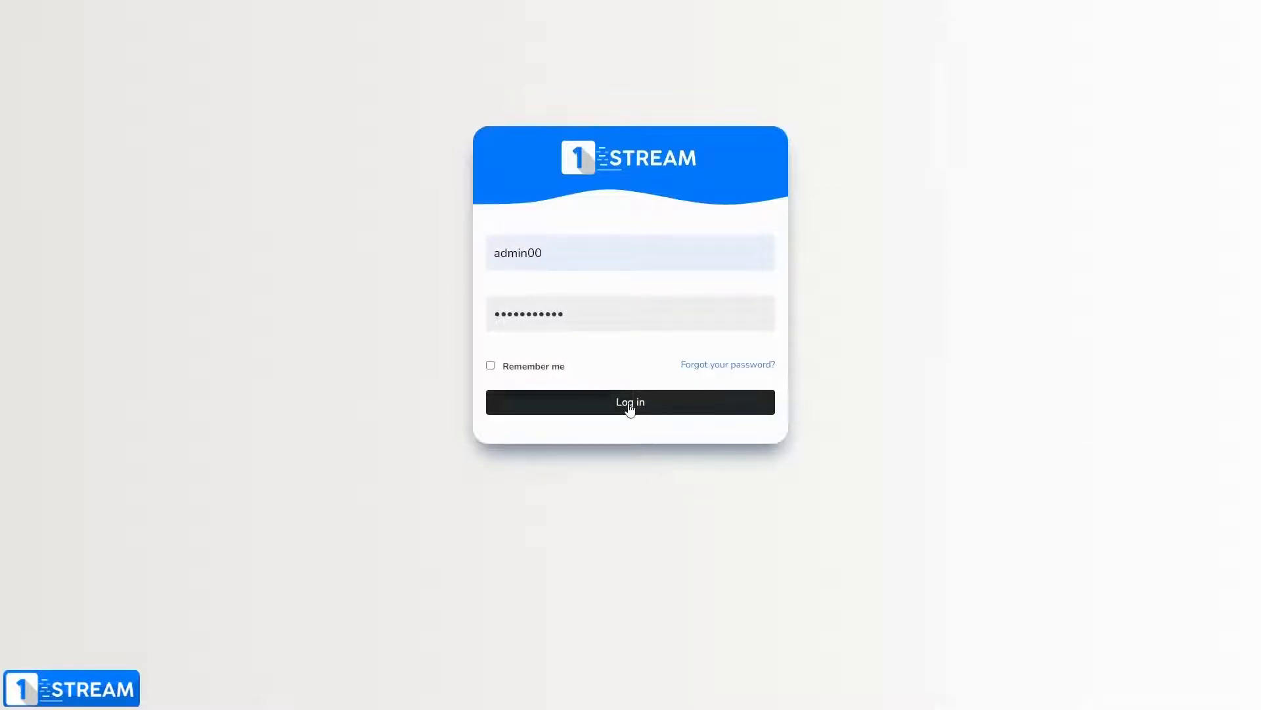
click(630, 402)
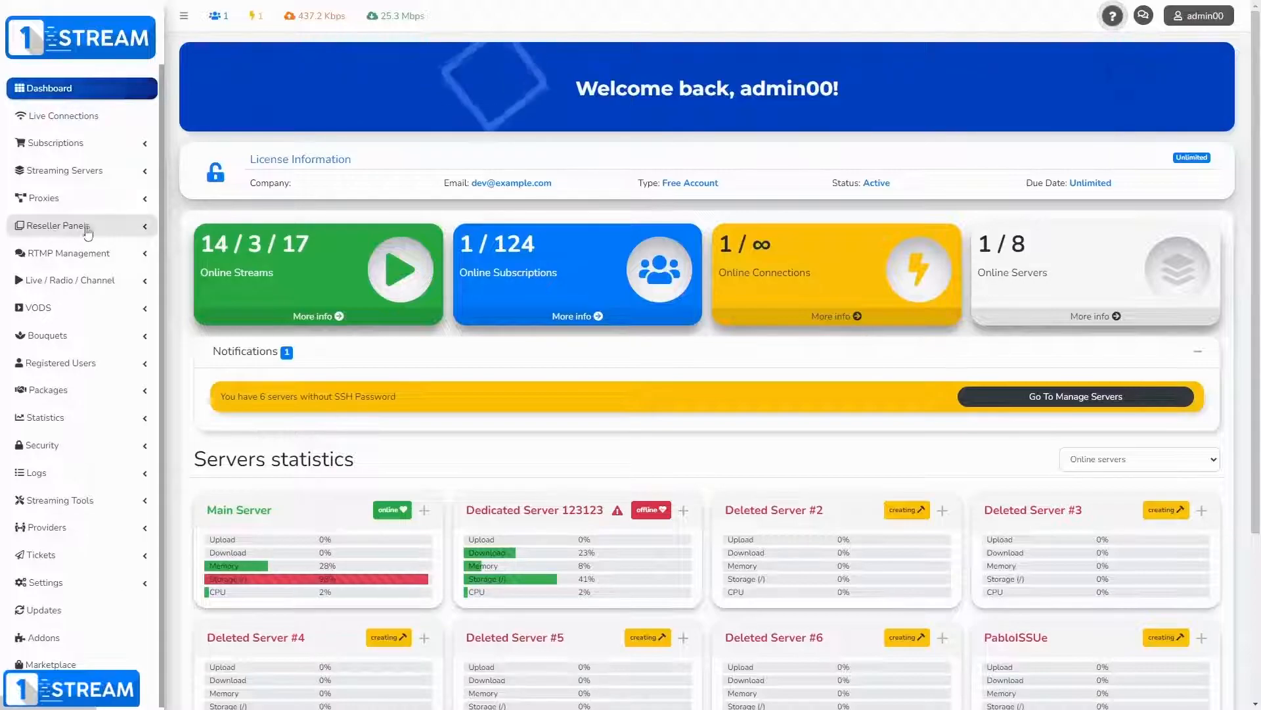
Step: Open Add Reseller Panel from the Reseller Panels sidebar section
click(59, 225)
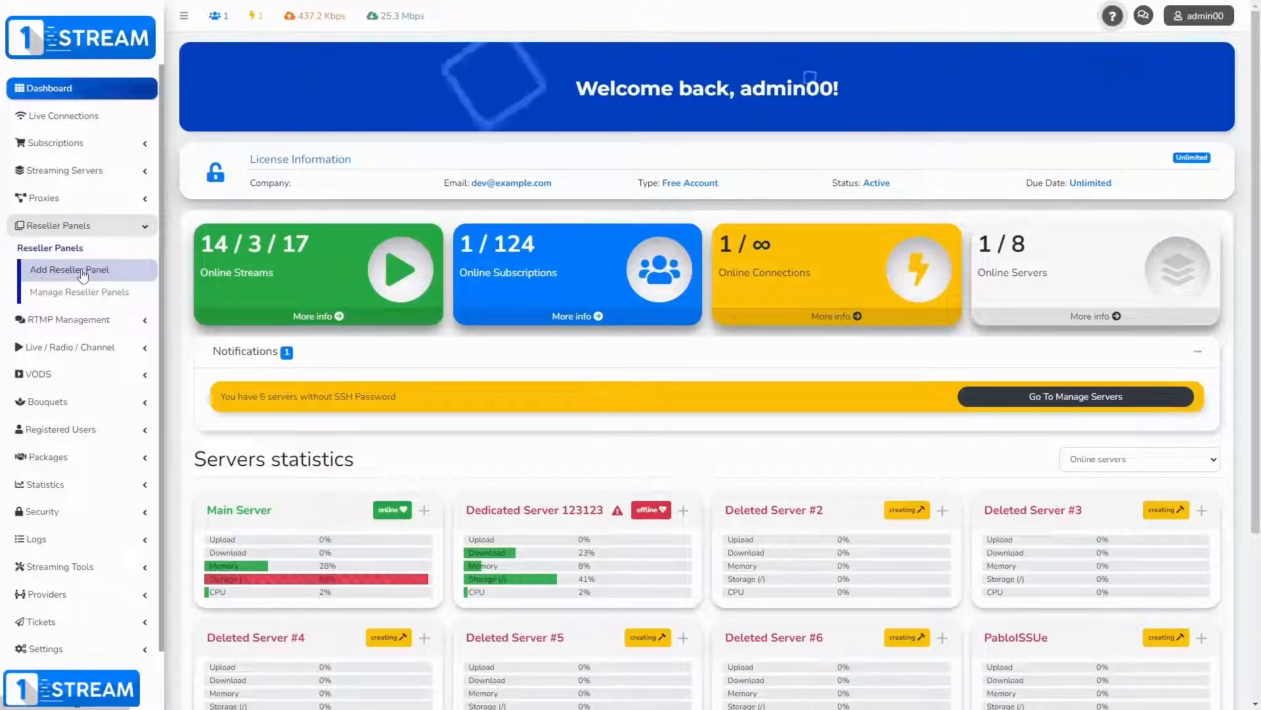
click(71, 270)
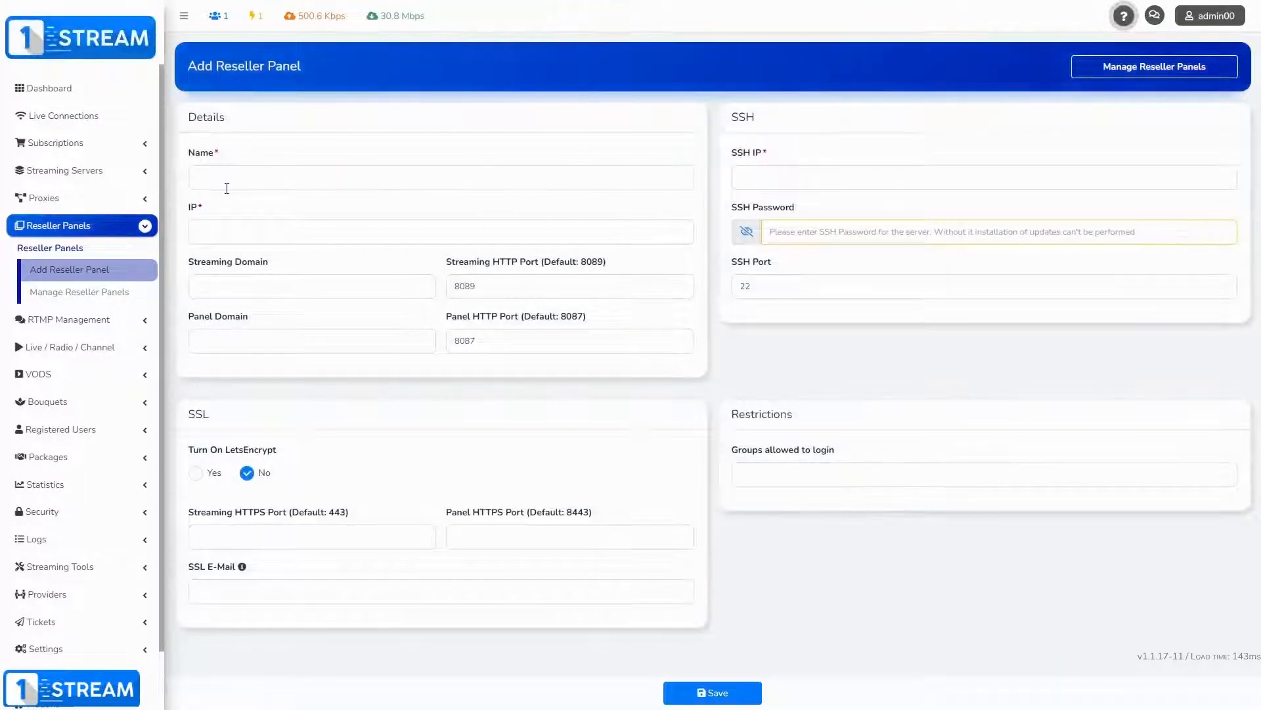
Step: Set the reseller panel's name and IP to 134.122.91.57
click(440, 178)
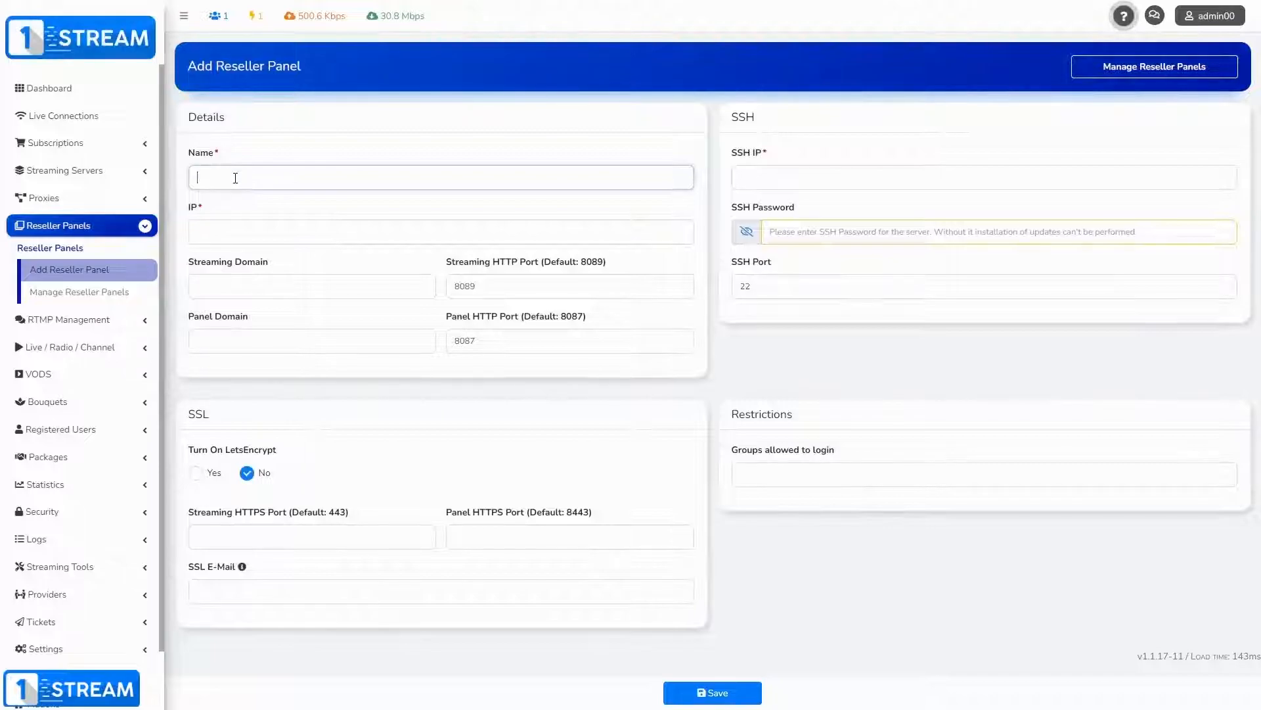
text(134.122.91.57)
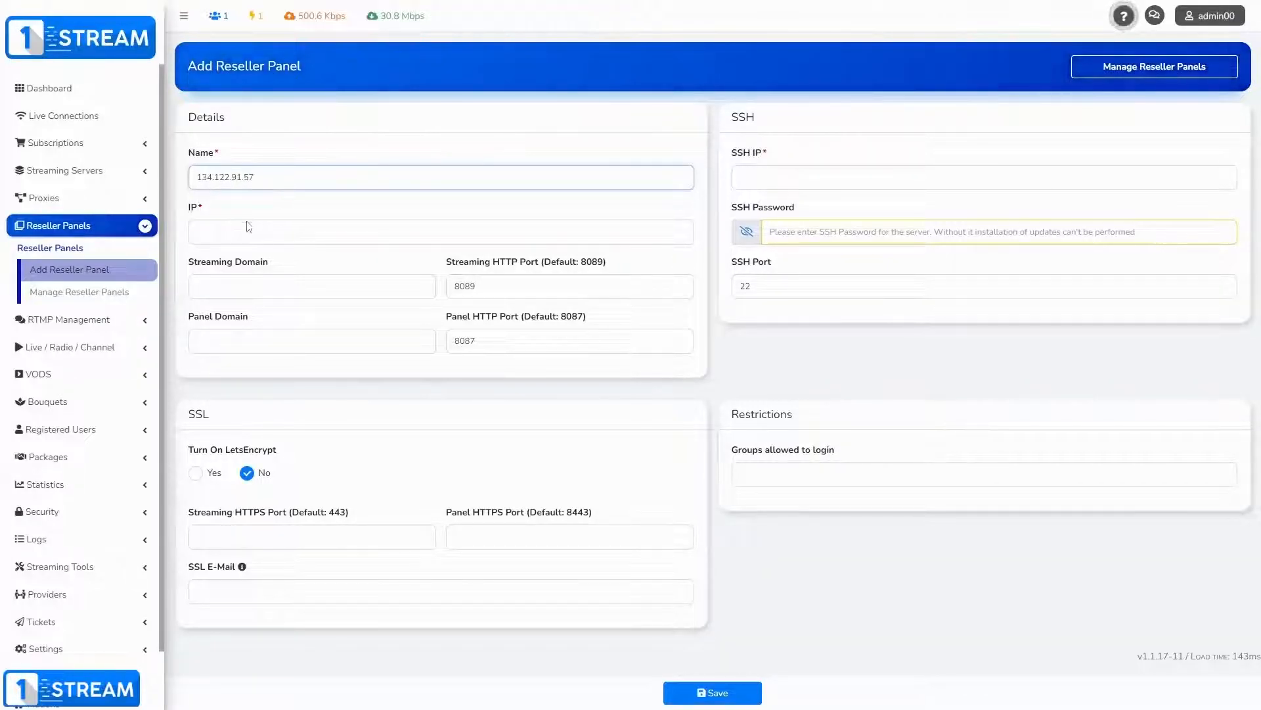
click(441, 232)
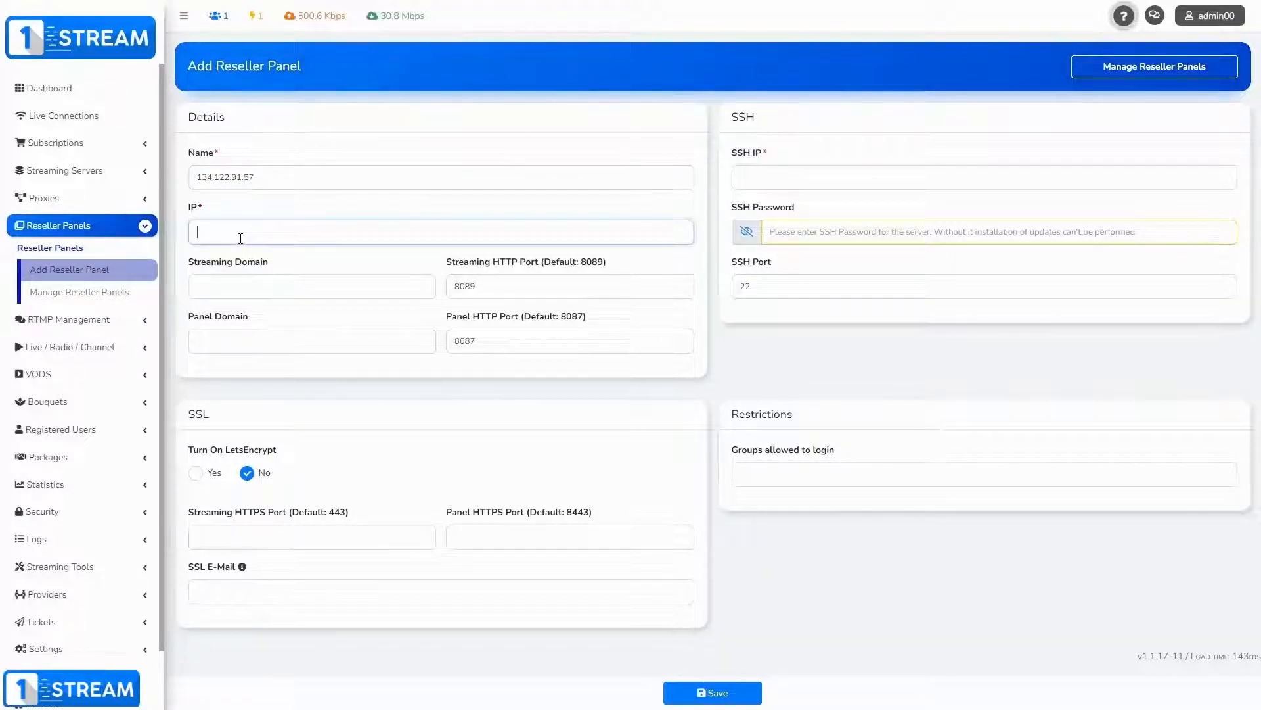
text(134.122.91.57)
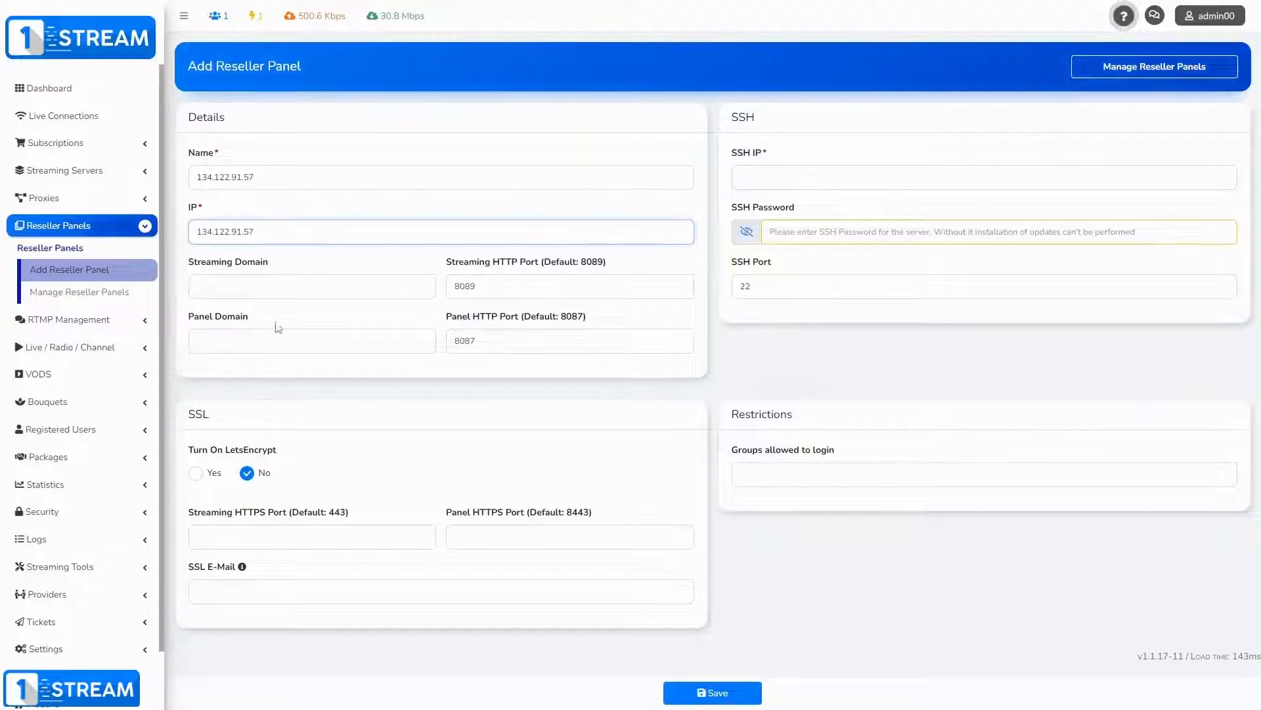
Step: Set the streaming and panel domains to example.com and HTTPS ports 2 and 3
click(311, 286)
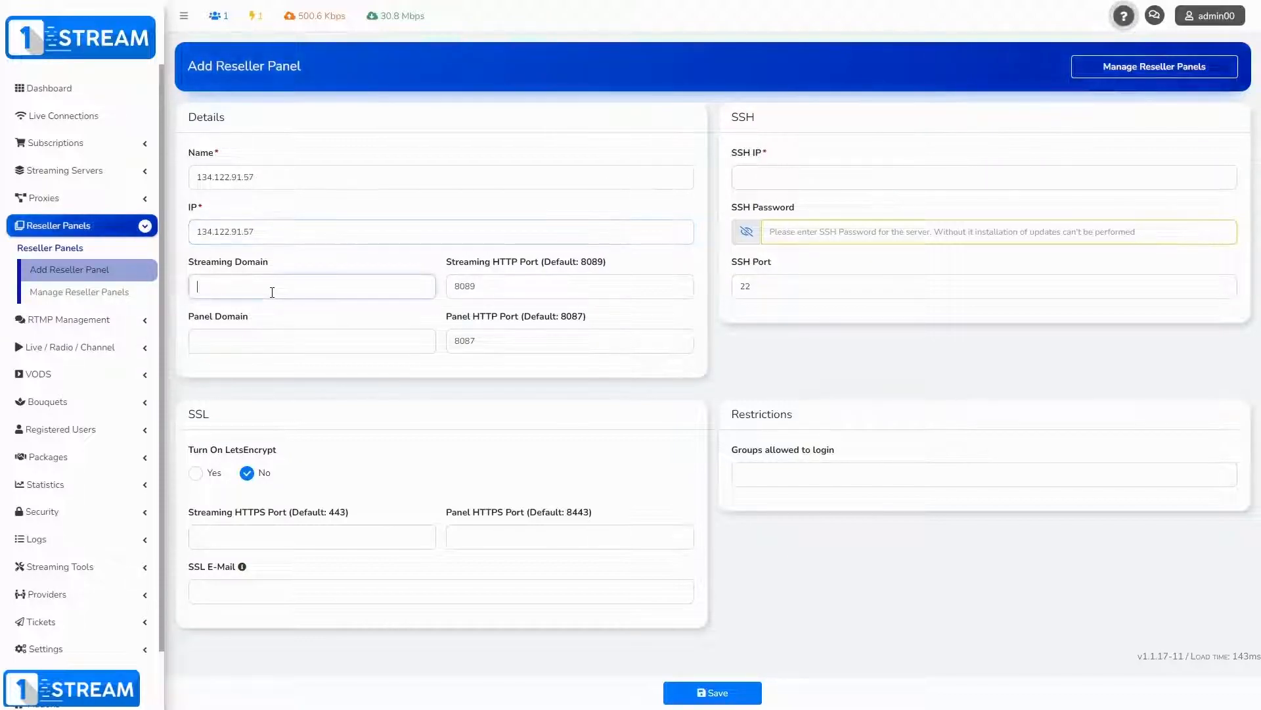
text(example.com)
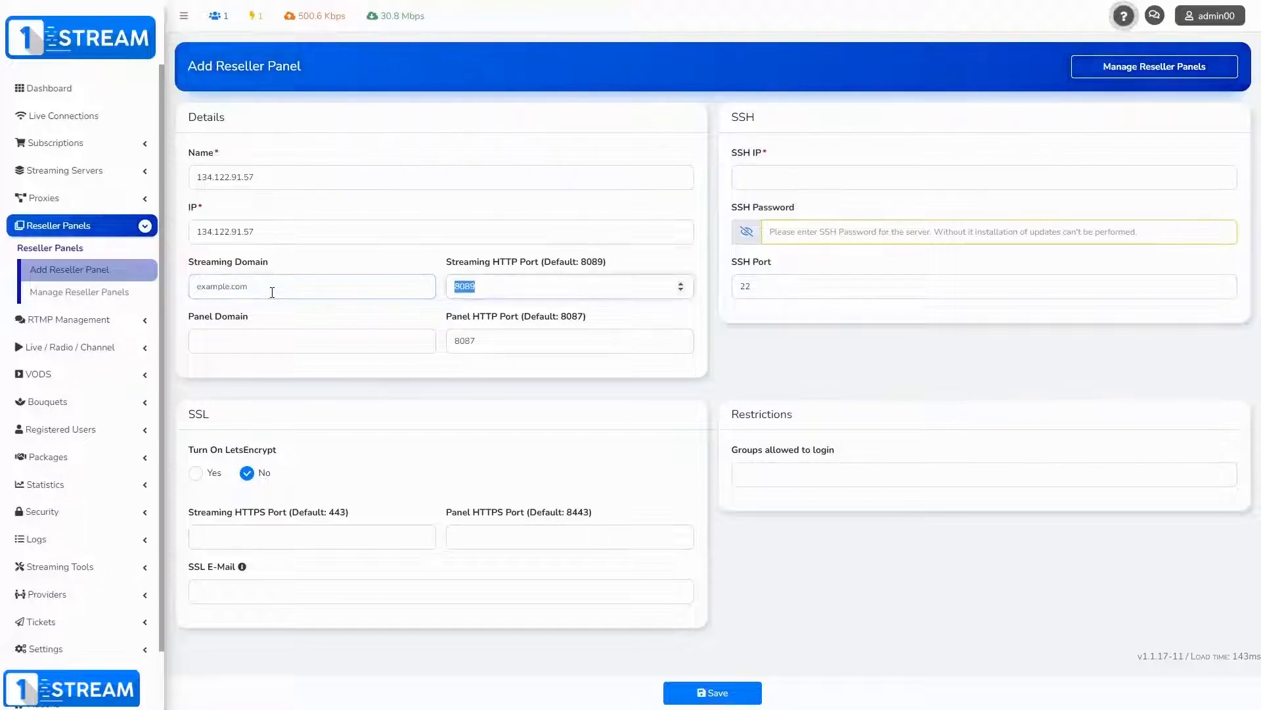
text(exa)
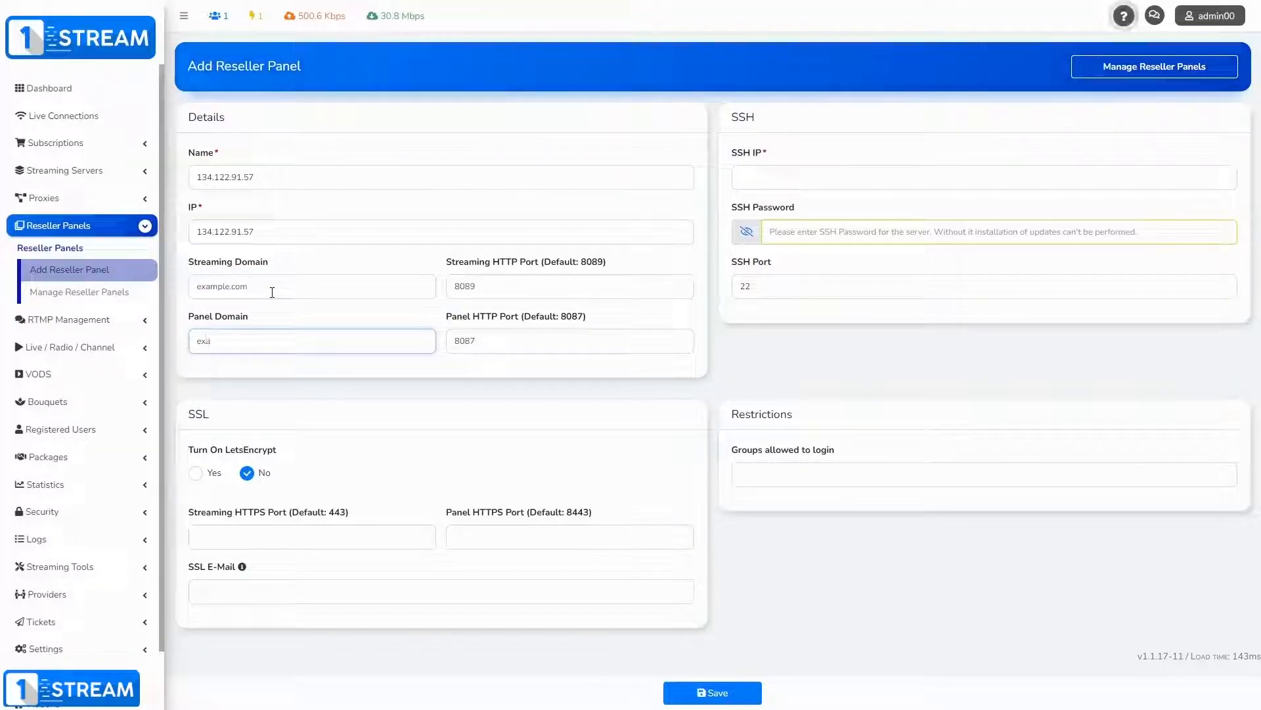
text(example.com)
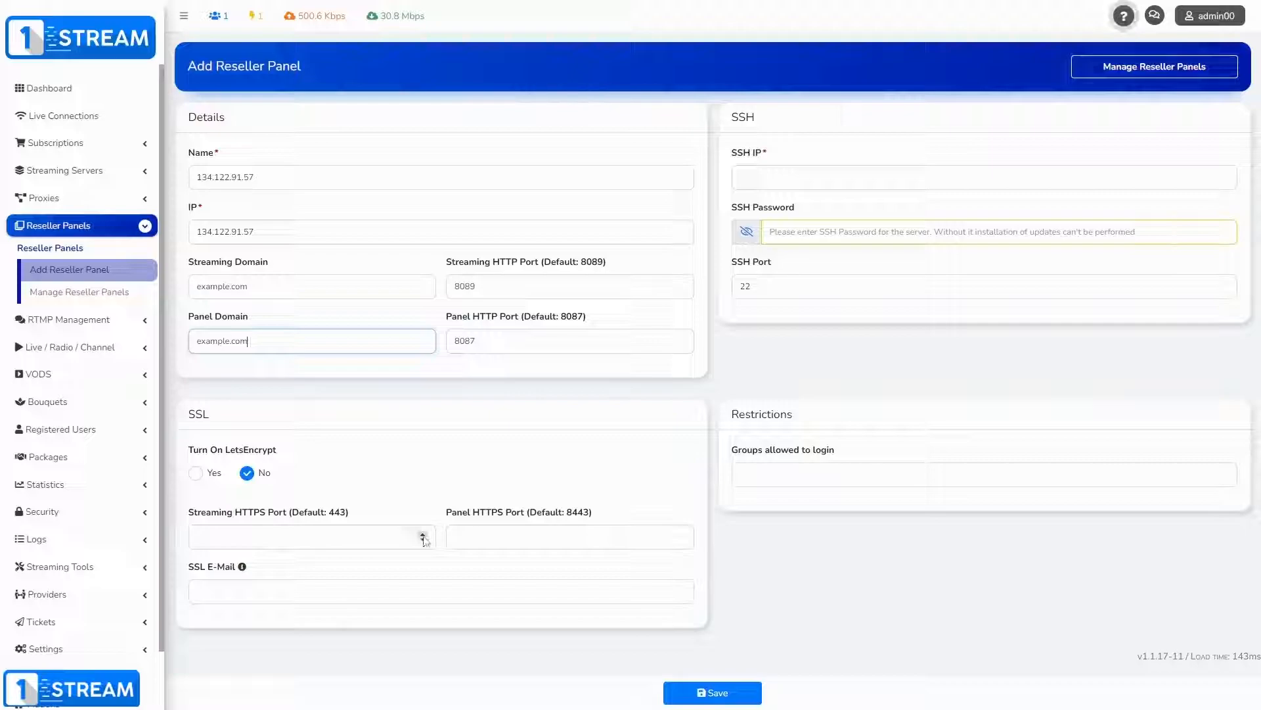
text(3)
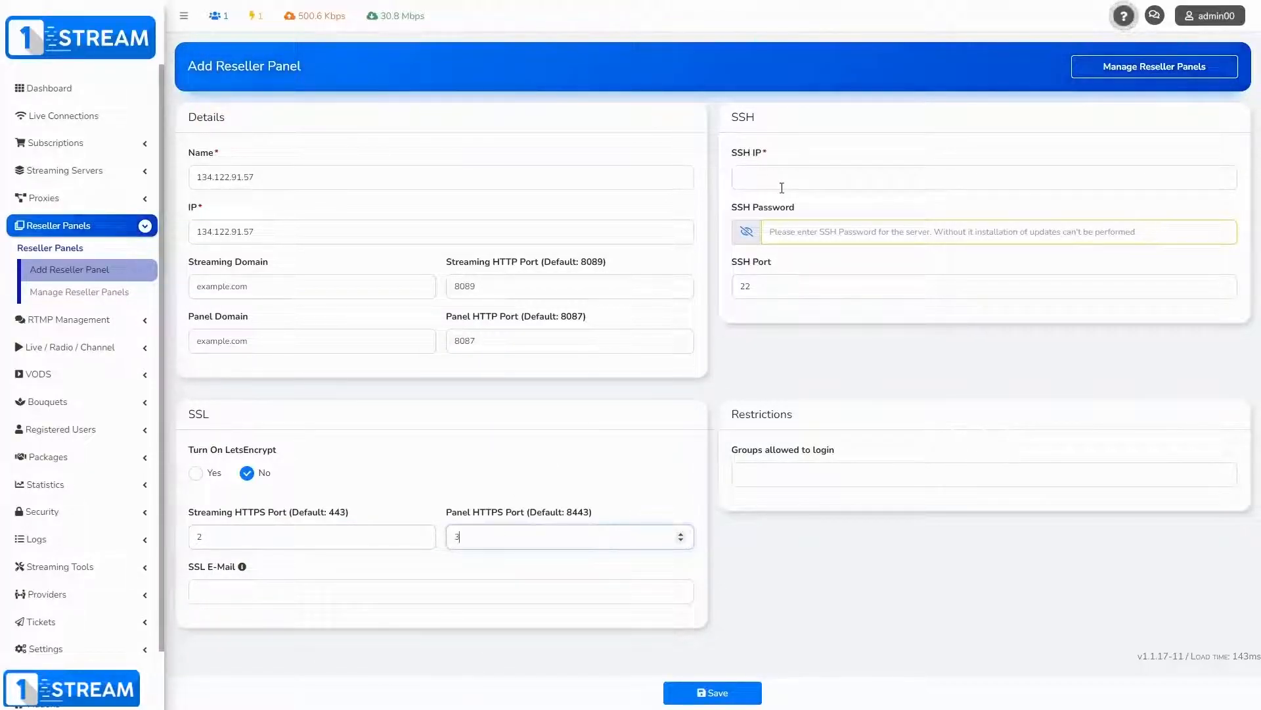
Step: Set SSH IP 134.122.91.57 with a password and allow banned and super-admin groups
click(983, 177)
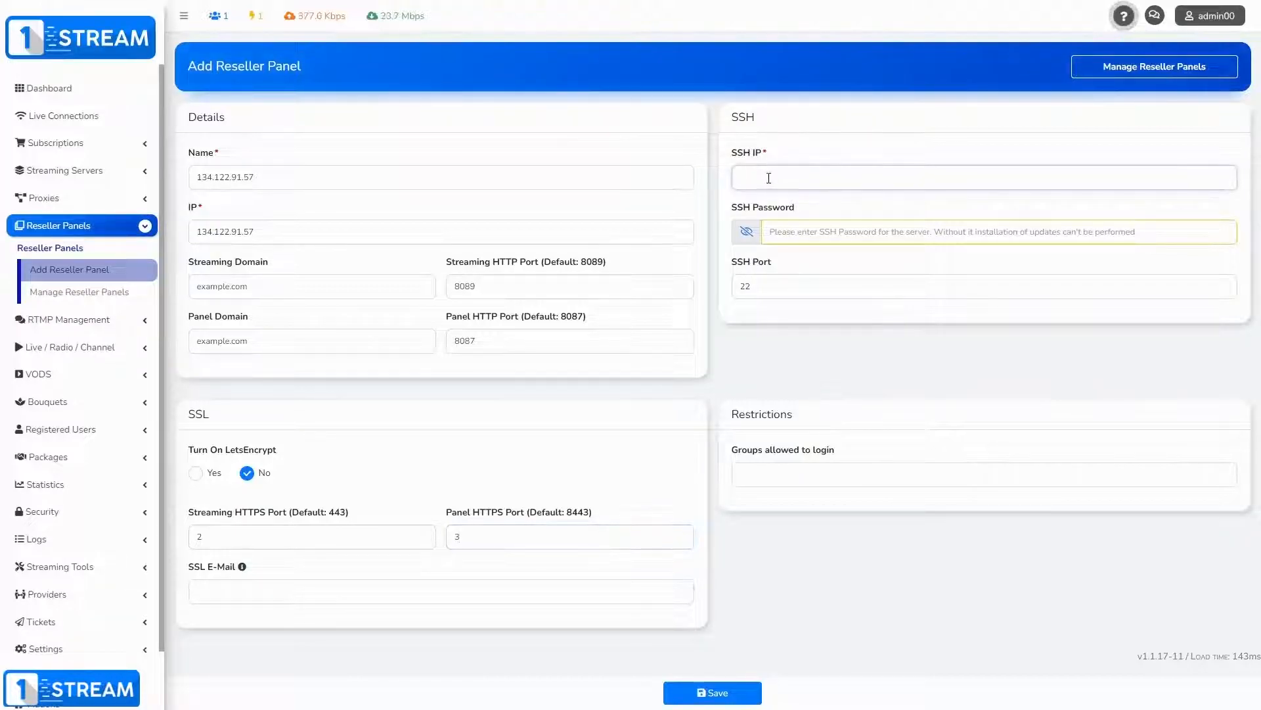
text(134.122.91.57)
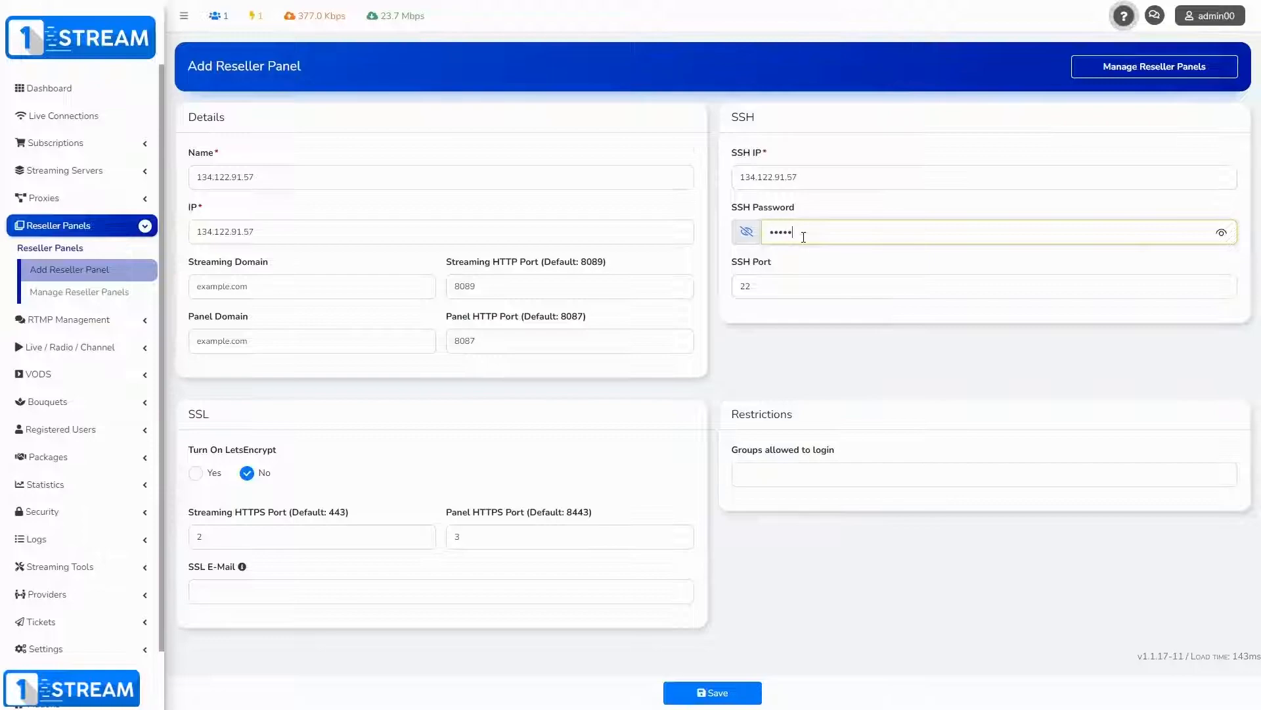
text(•••)
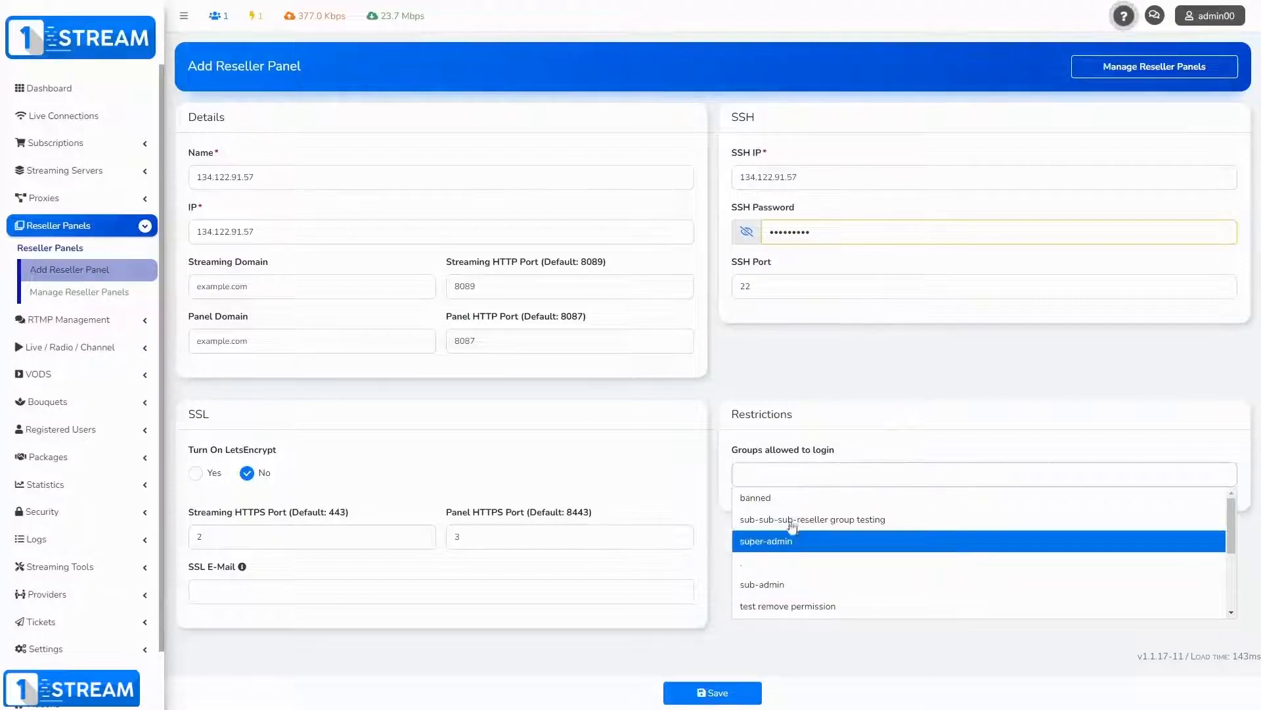
click(755, 498)
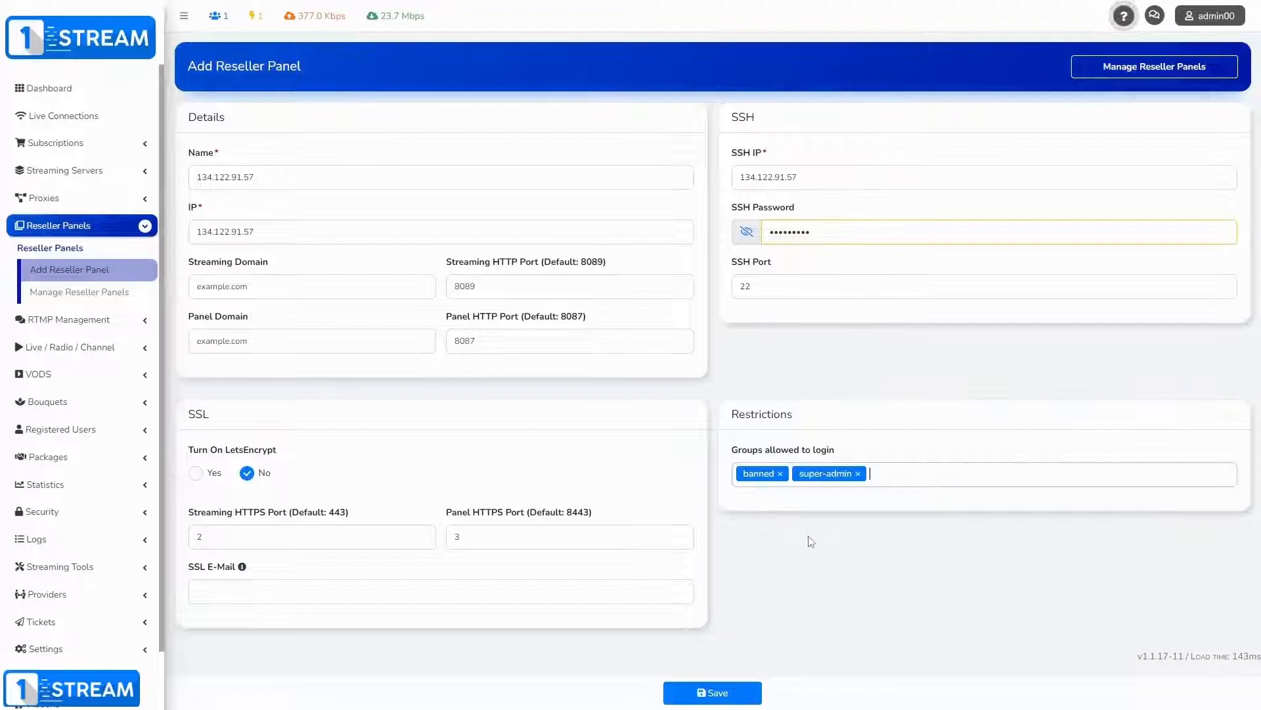
click(711, 693)
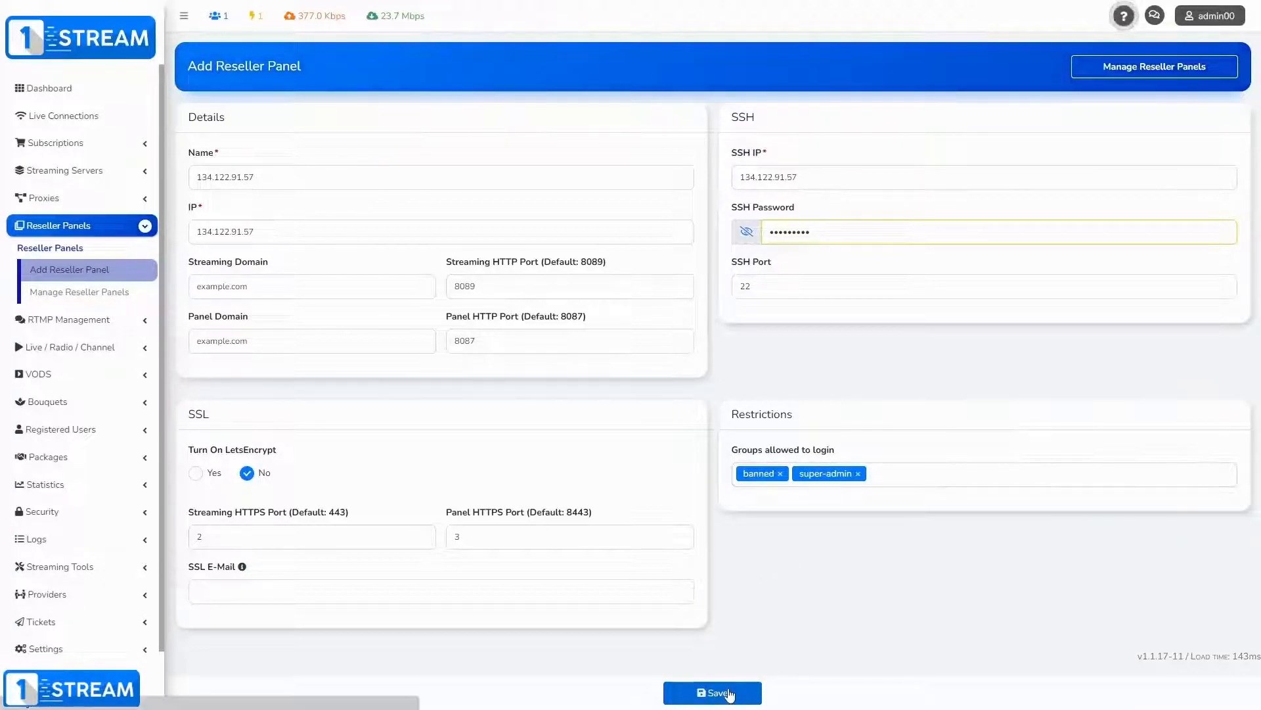
Step: Save reseller panel 134.122.91.57 and view it in Manage Reseller Panels
click(711, 692)
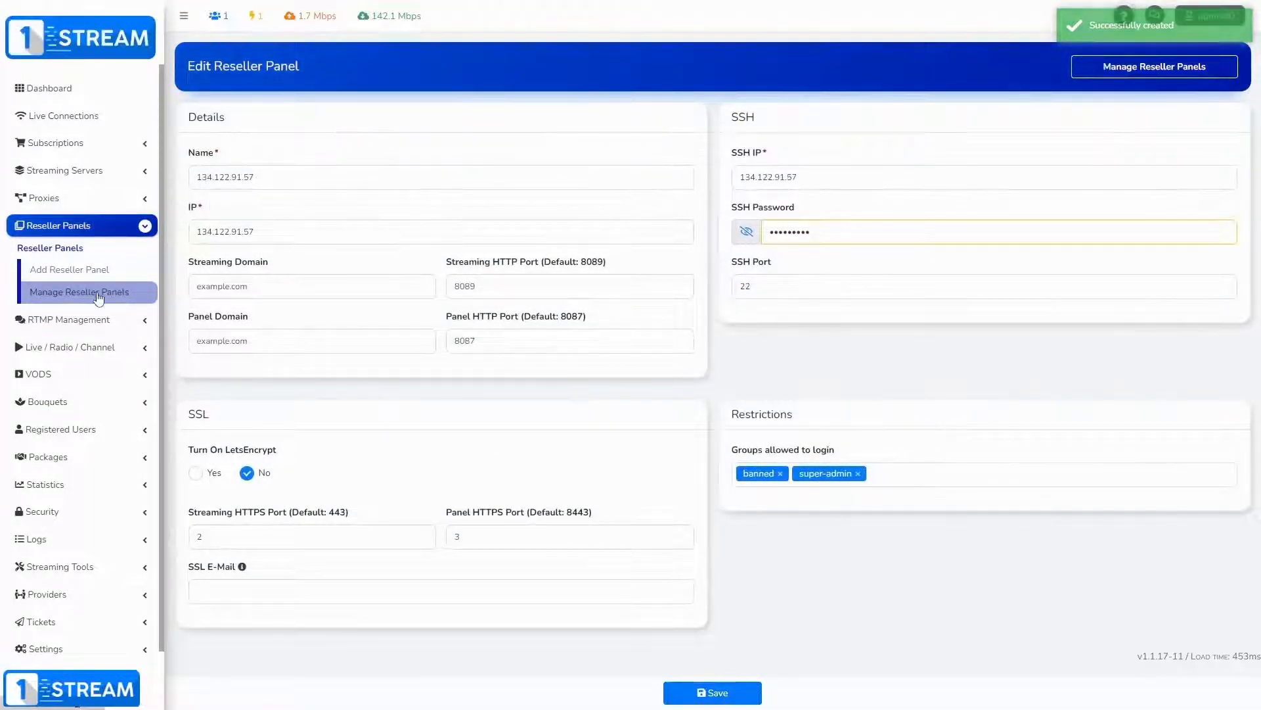
click(79, 292)
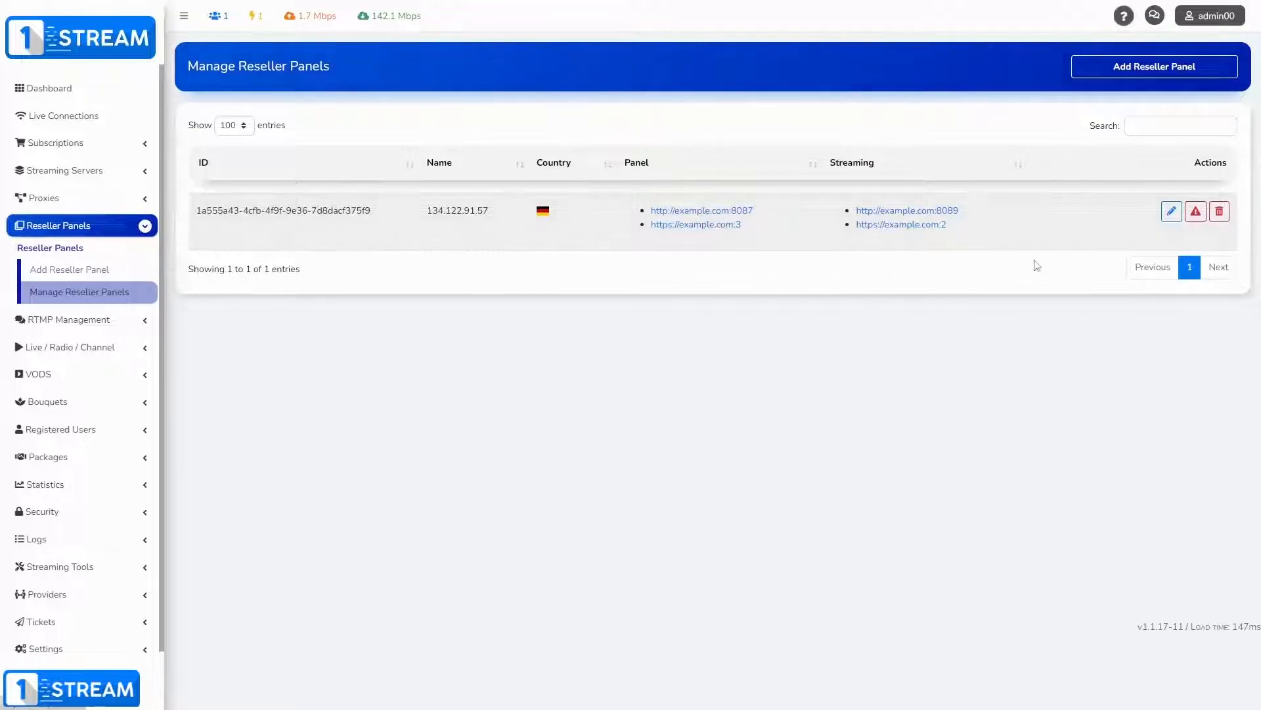
Step: Install the server for reseller panel 134.122.91.57 and confirm the prompt
click(1171, 211)
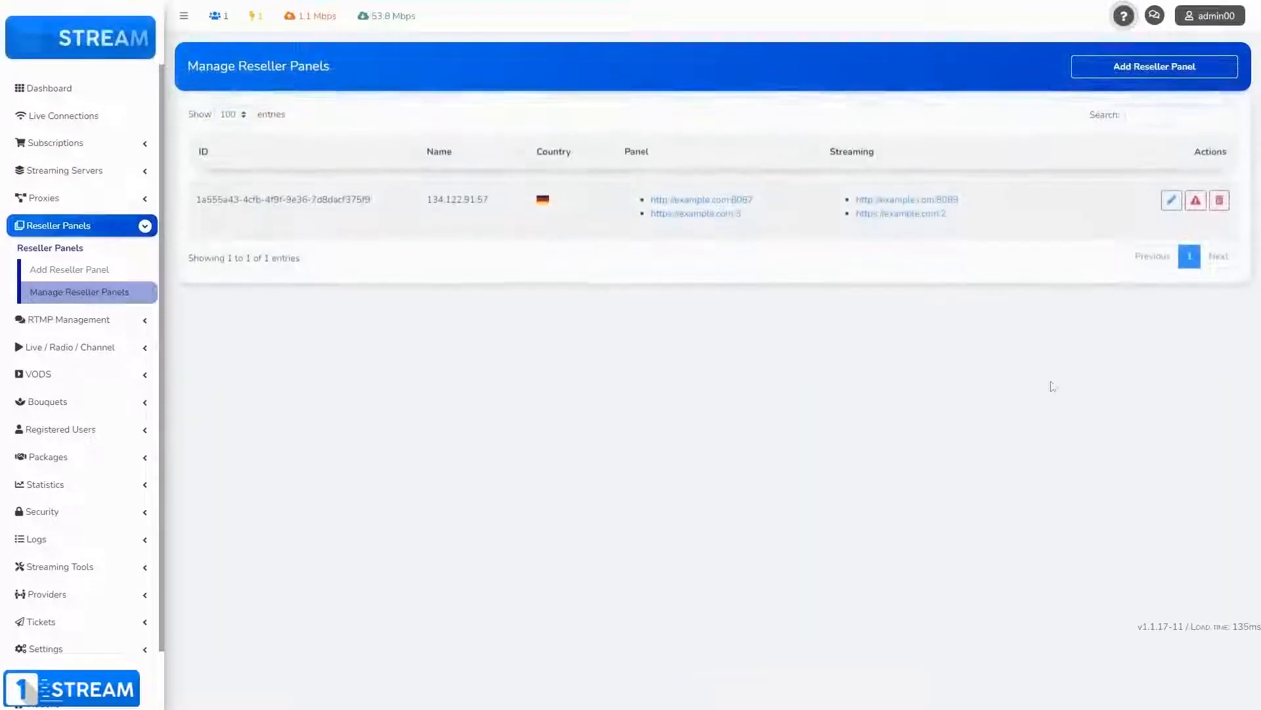
click(1195, 201)
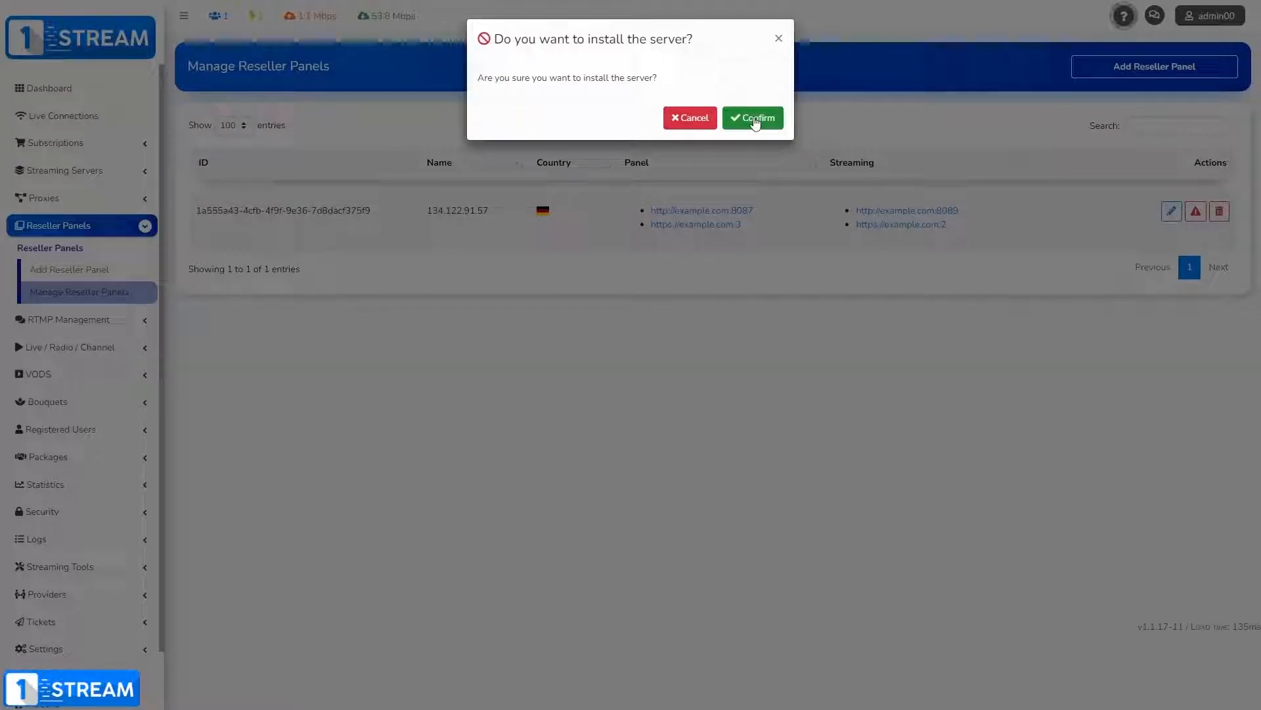
click(750, 118)
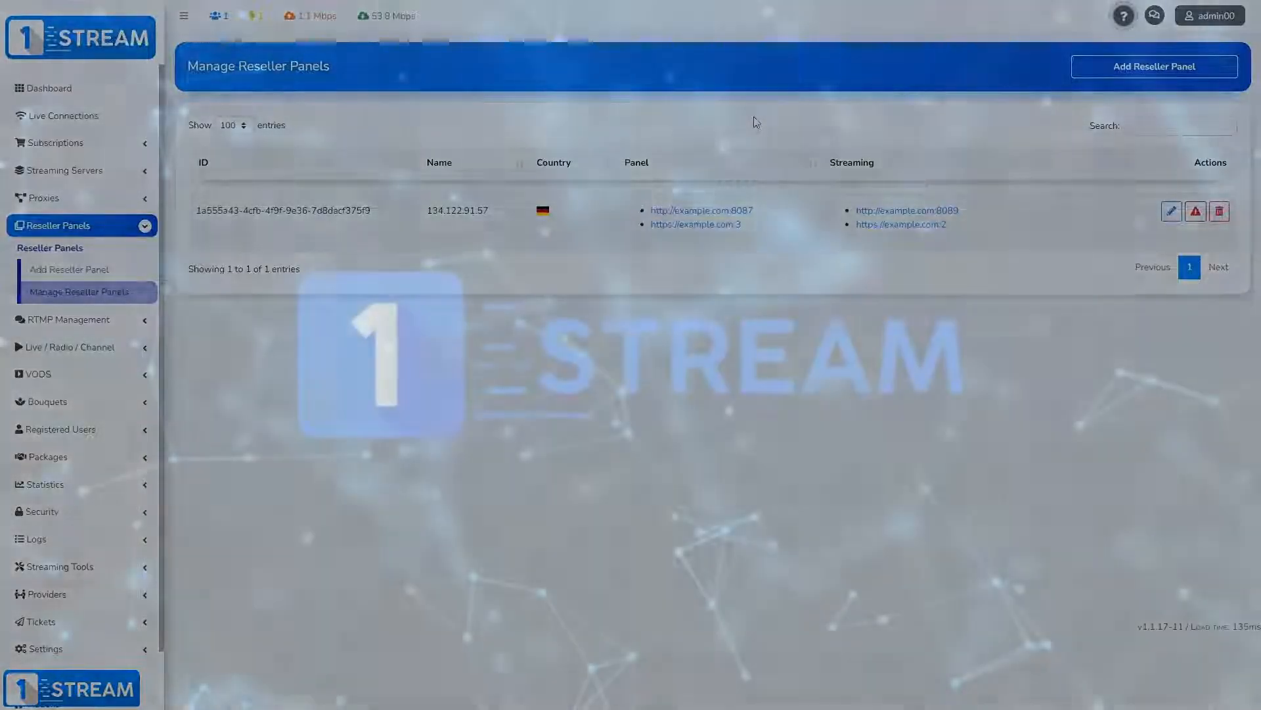